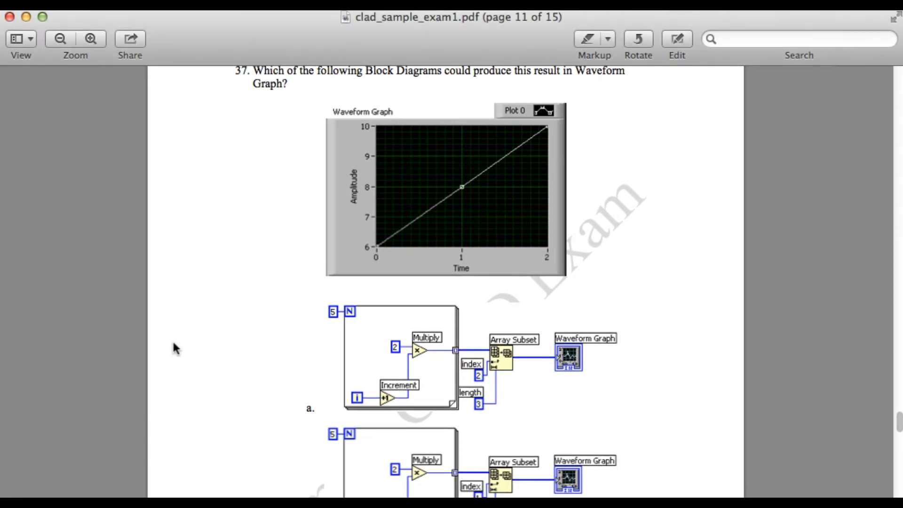
# Scroll page 11 to see question 37's waveform graph and options a, b and c
pyautogui.scroll(-3)
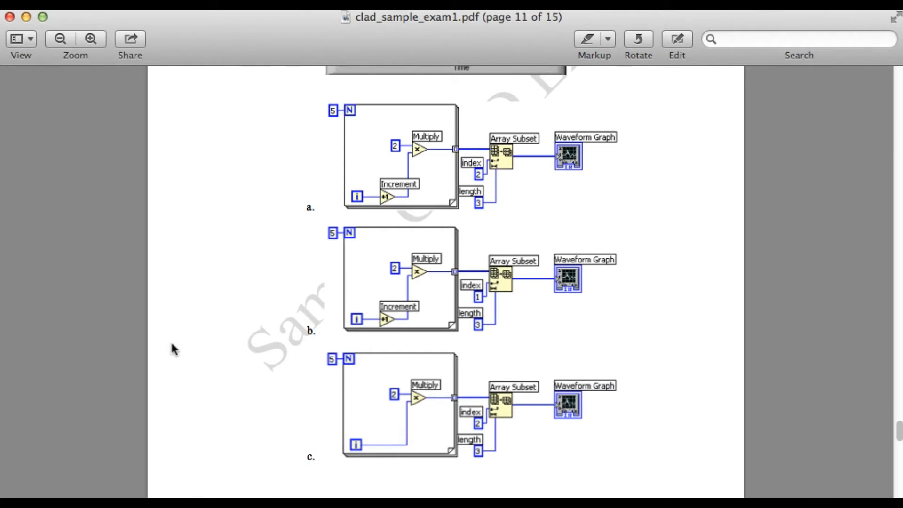
pyautogui.scroll(-3)
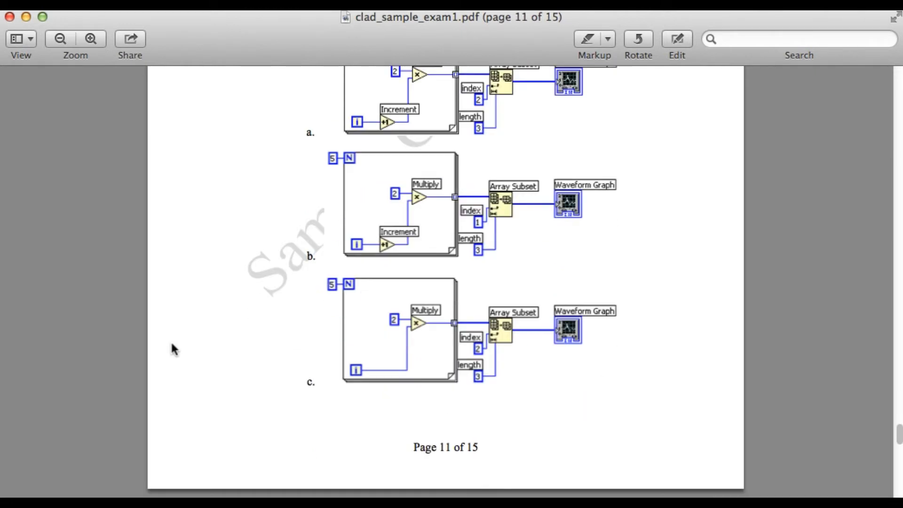
pyautogui.scroll(-3)
pyautogui.write('6,')
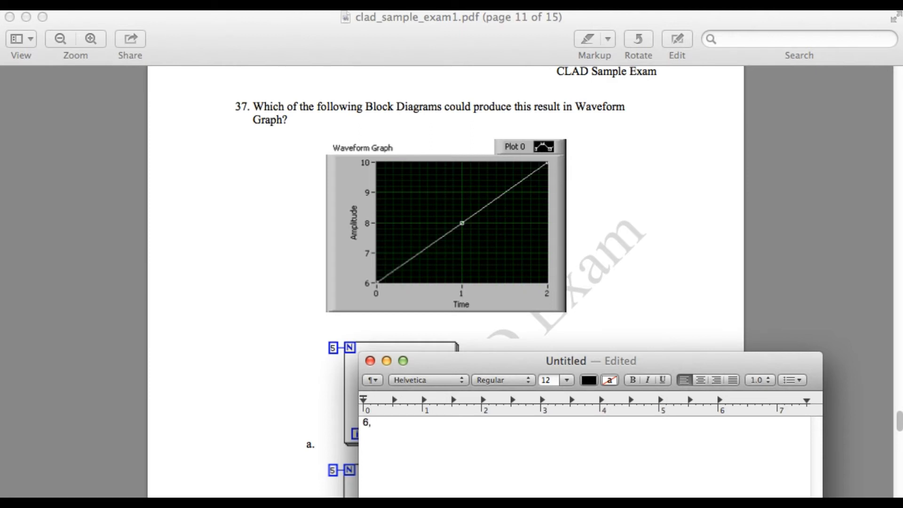
# Record the waveform graph's amplitude values 6,8,10 on the note's first line
pyautogui.write('8,10')
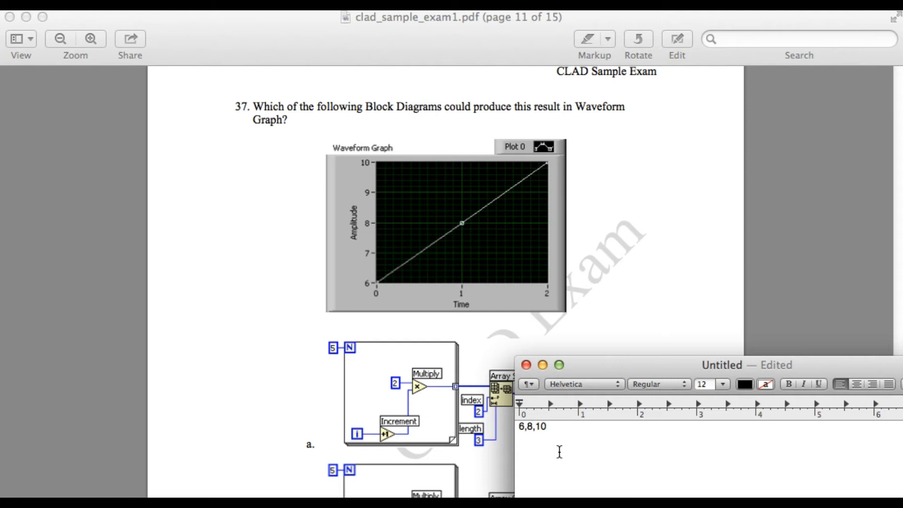
pyautogui.write('2,3')
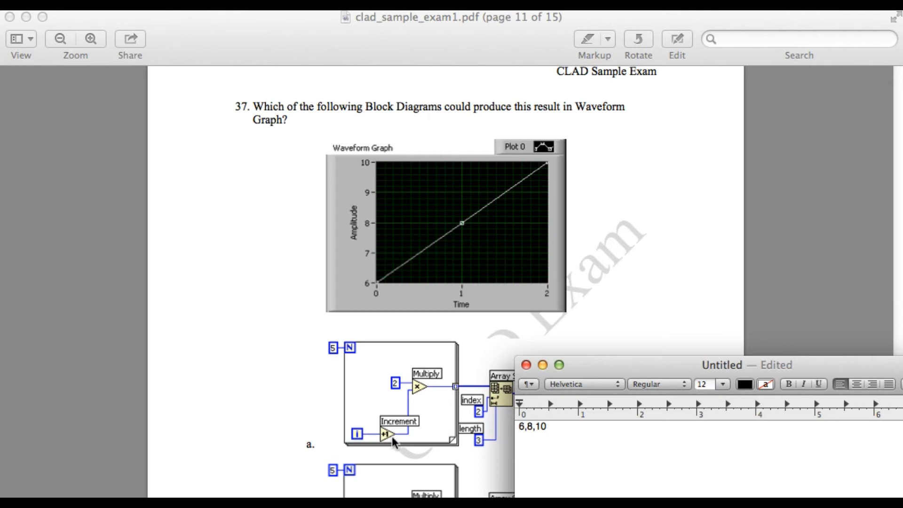
# Add a second line listing option a's generated series 2,4,6,8,10
pyautogui.write('2,')
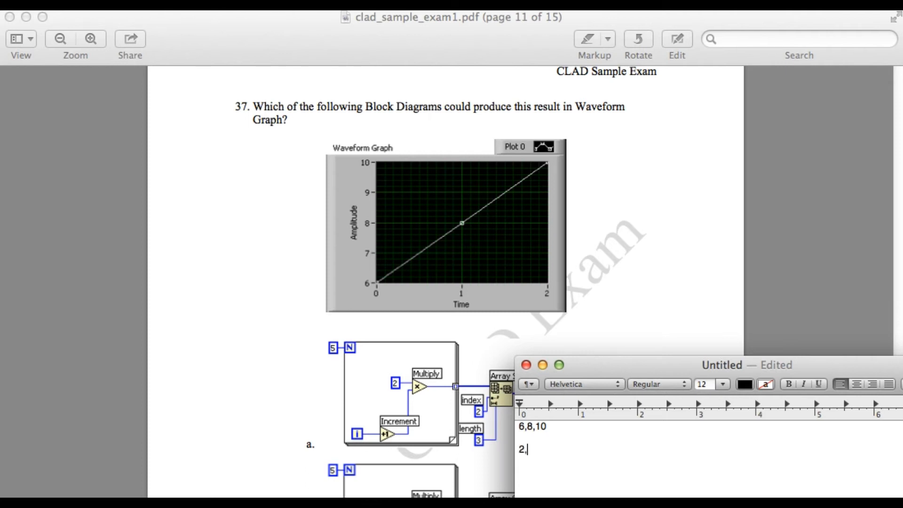
pyautogui.write('4')
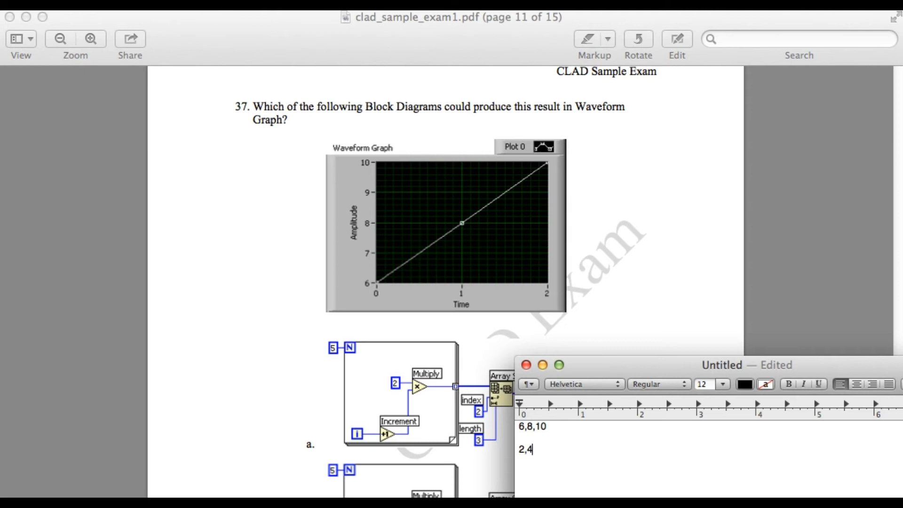
pyautogui.write(',4')
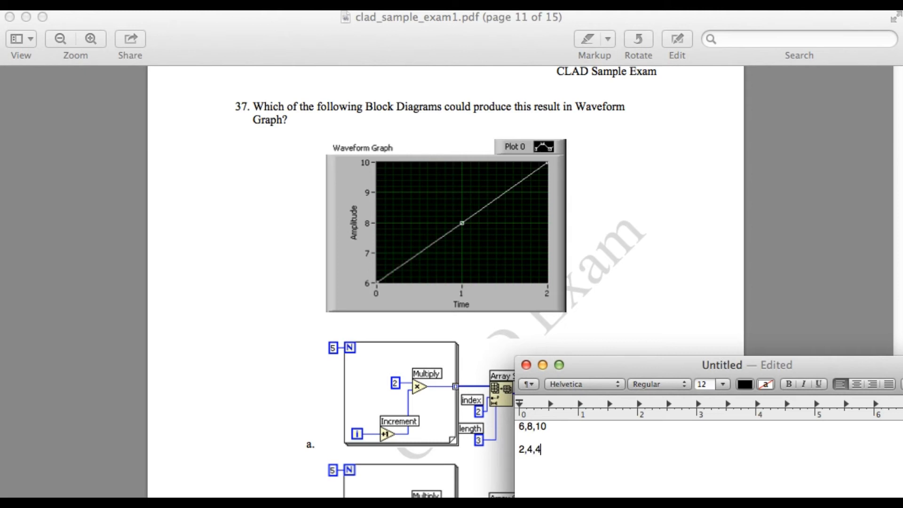
pyautogui.write('6,')
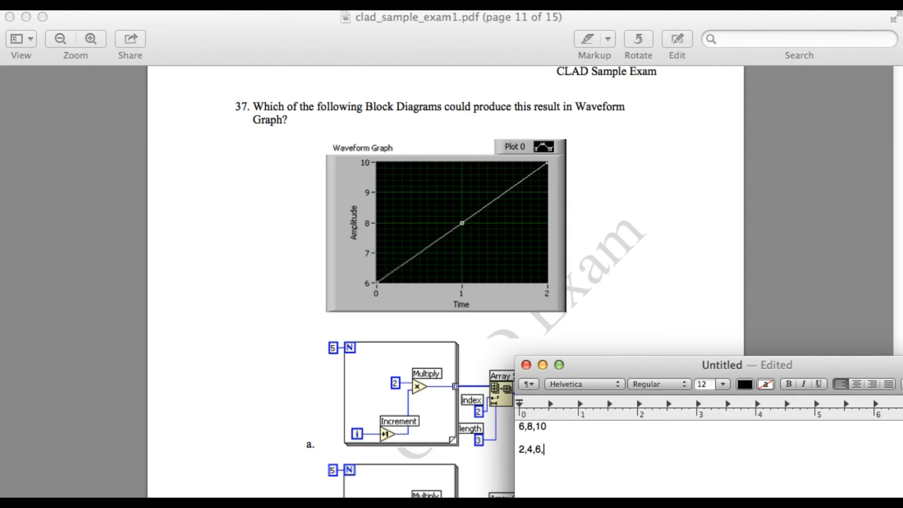
pyautogui.write('8')
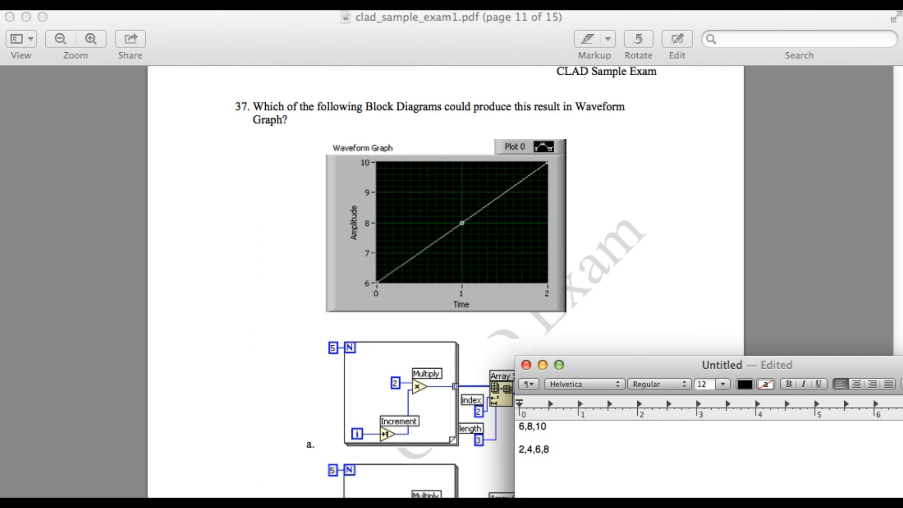
pyautogui.write(',10')
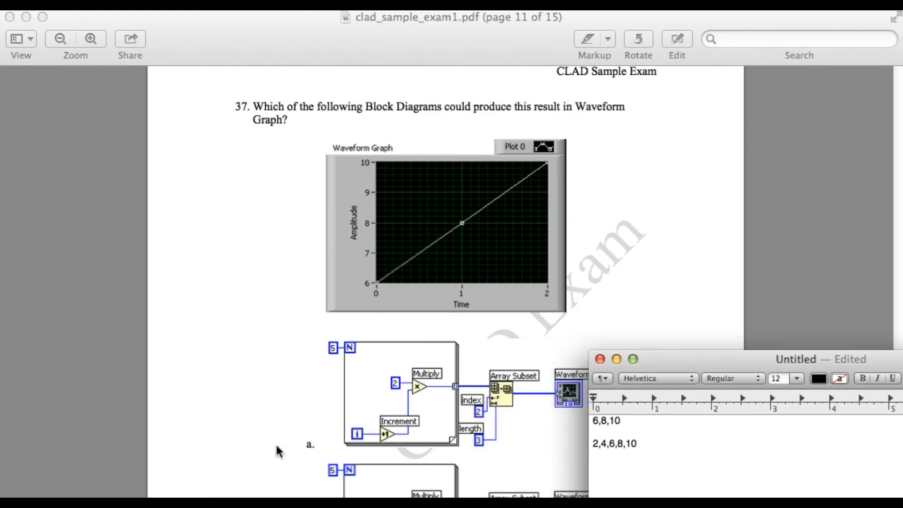
# Scroll the PDF until options a, b and c are all visible together
pyautogui.scroll(-3)
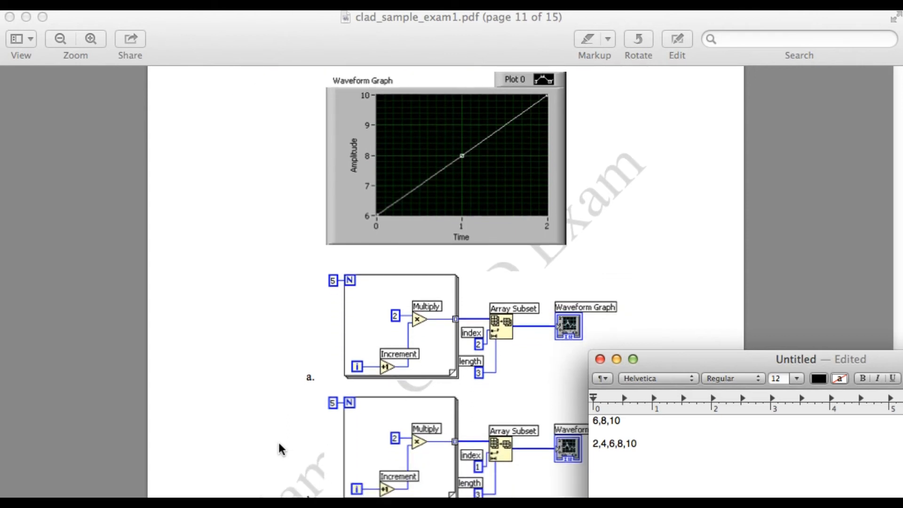
pyautogui.scroll(-3)
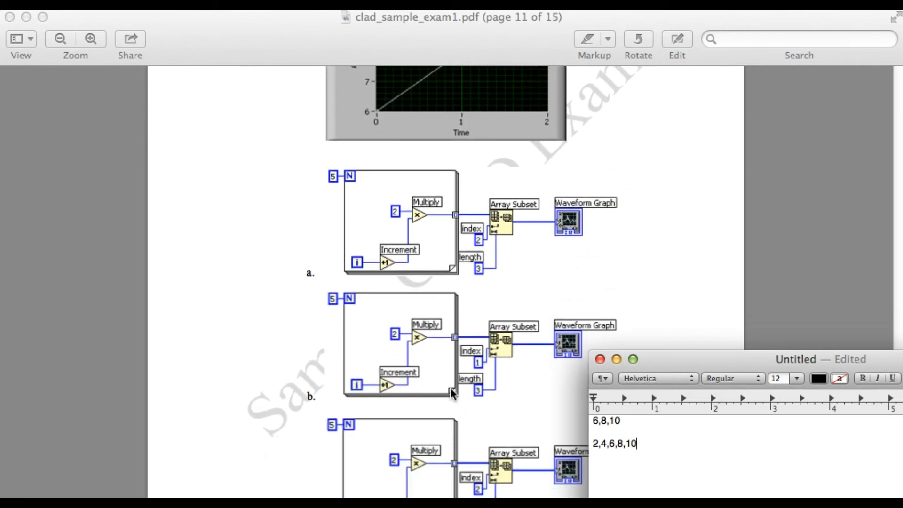
pyautogui.moveTo(475, 369)
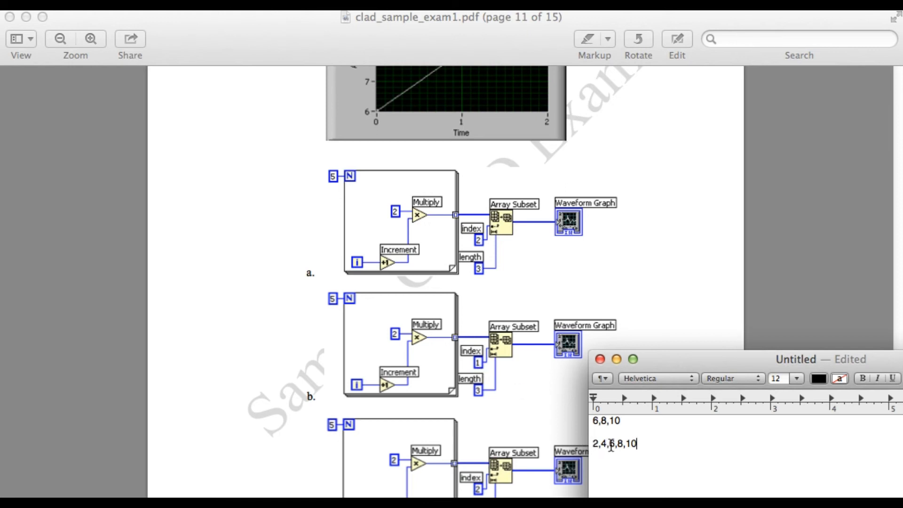
pyautogui.scroll(-3)
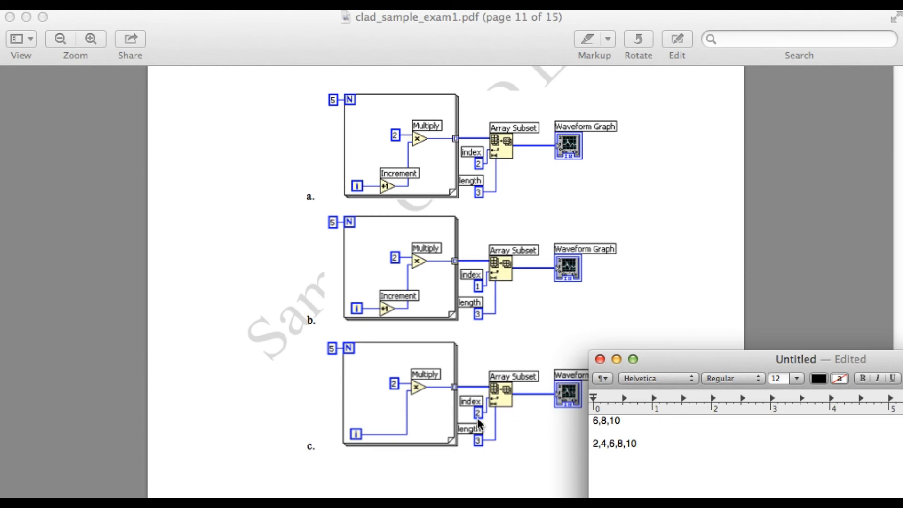
# Scroll past option c to the page 11 footer and the top of page 12
pyautogui.click(633, 443)
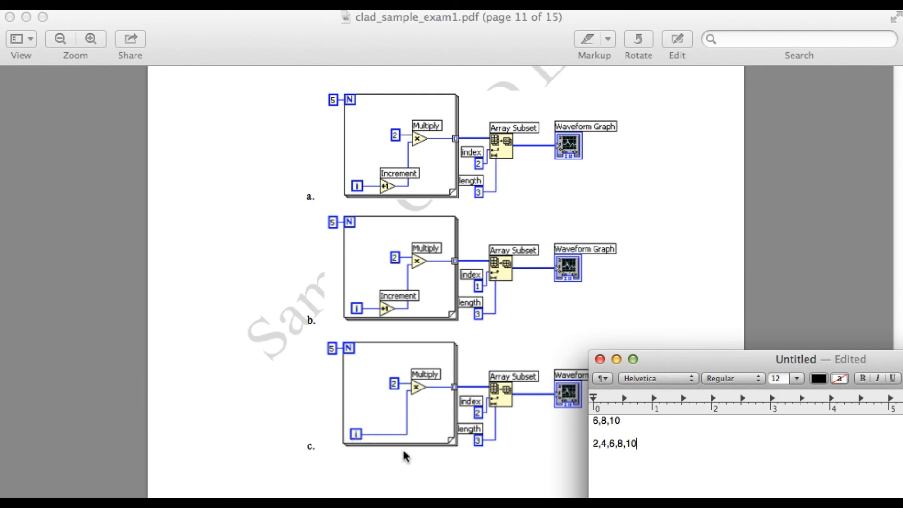
pyautogui.scroll(-3)
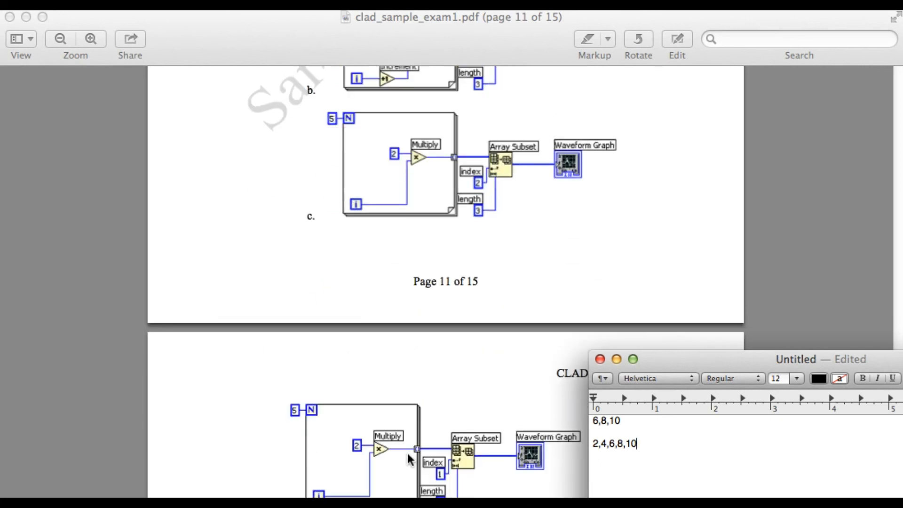